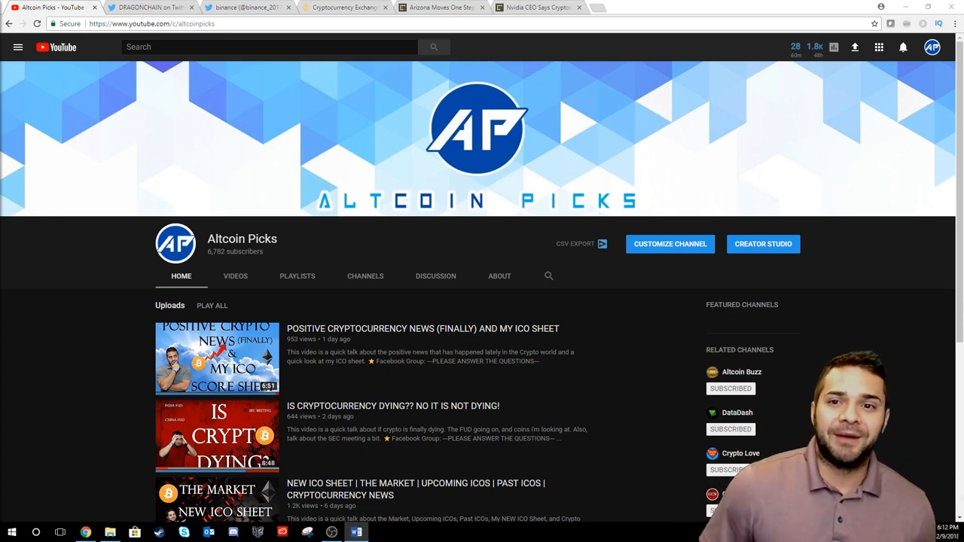
Switch to the DRAGONCHAIN Twitter tab showing the BioCrypt Technologies Dragonscale Incubator tweet.
{"action": "left_click", "coordinate": [151, 7]}
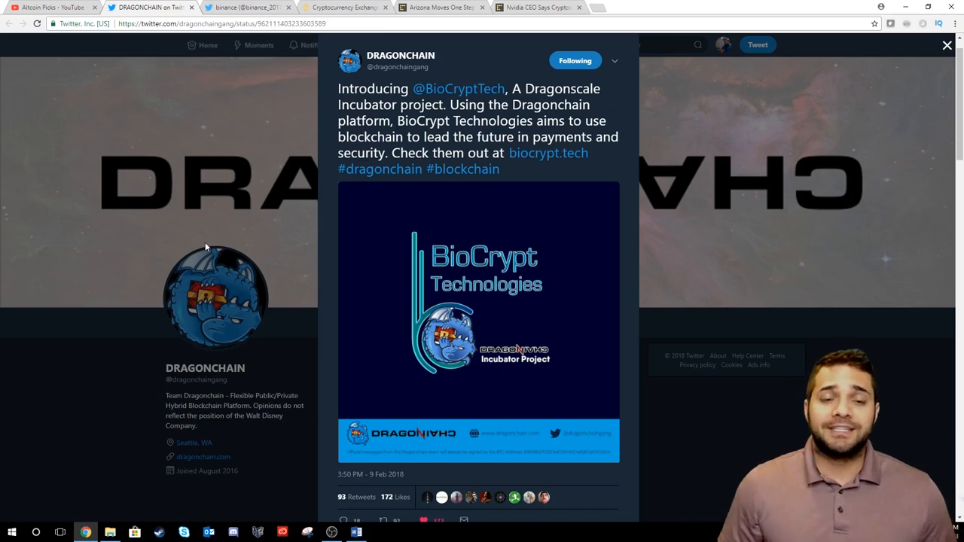
{"action": "left_click", "coordinate": [245, 8]}
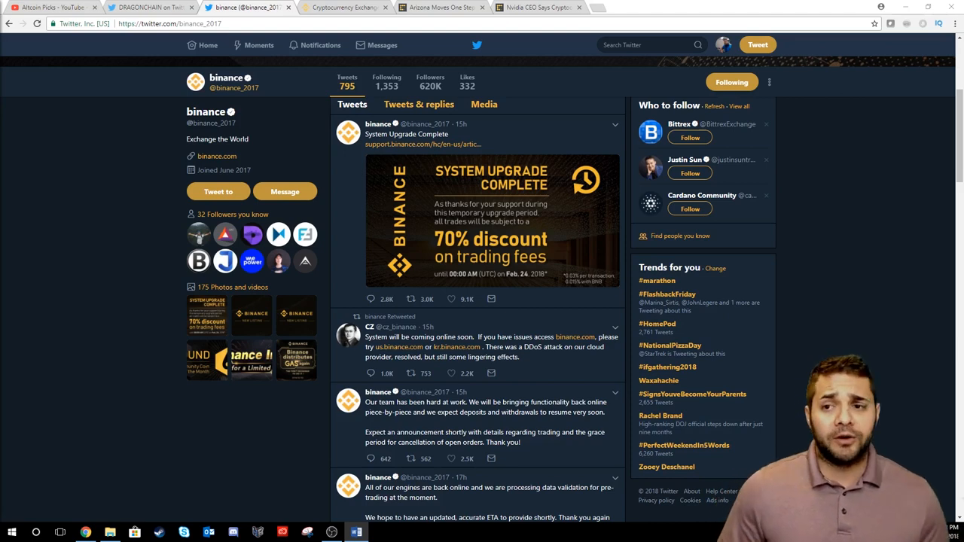
{"action": "mouse_move", "coordinate": [519, 369]}
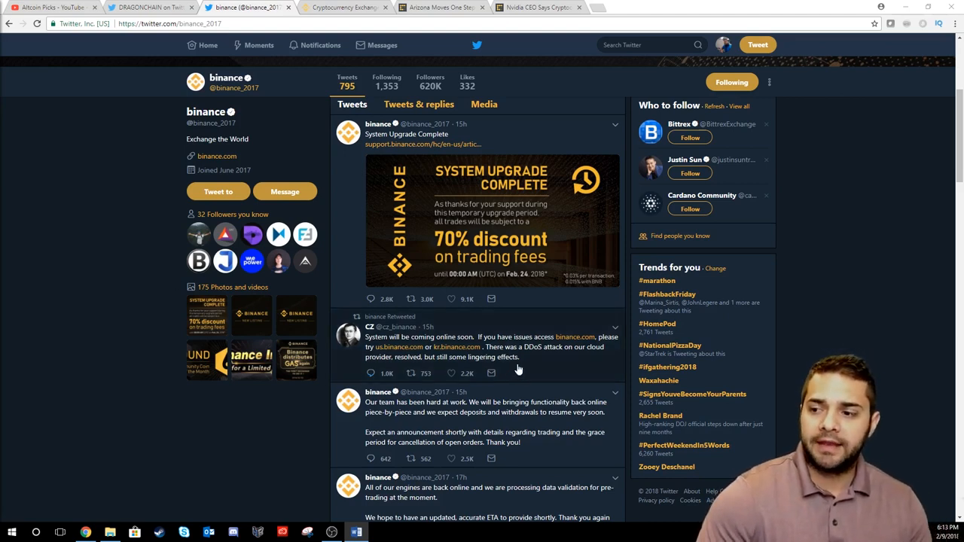
{"action": "mouse_move", "coordinate": [243, 346]}
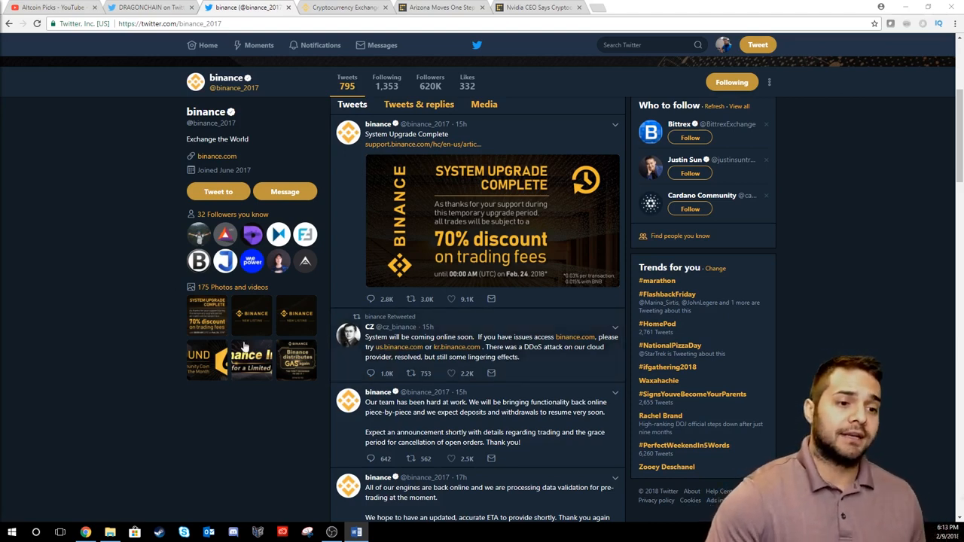
{"action": "mouse_move", "coordinate": [343, 8]}
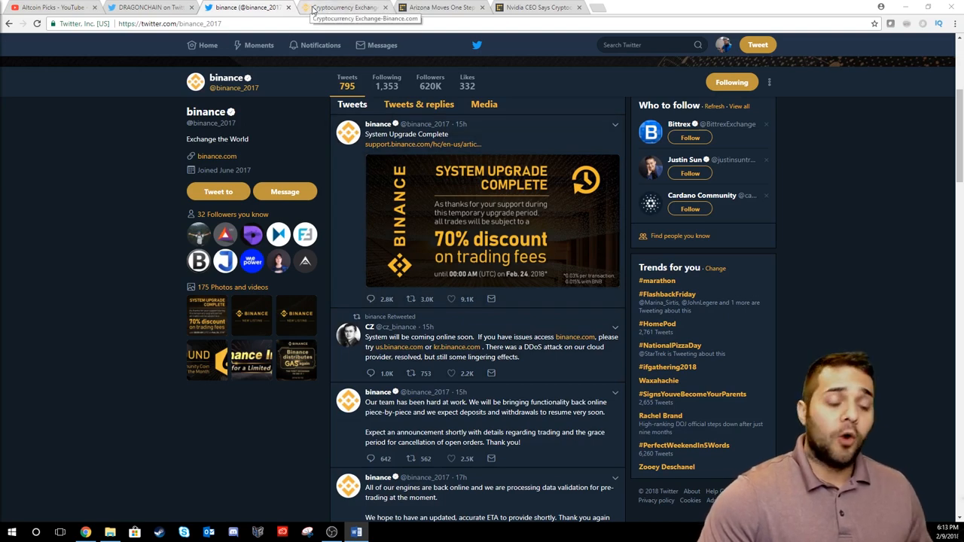
Switch to the Binance exchange home page tab showing the BTC Markets table.
{"action": "left_click", "coordinate": [345, 8]}
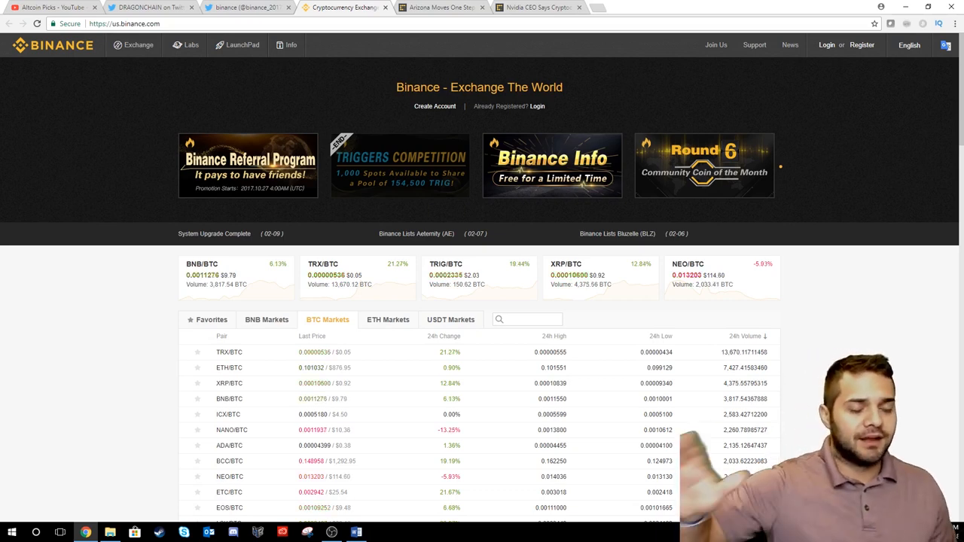
{"action": "mouse_move", "coordinate": [696, 229]}
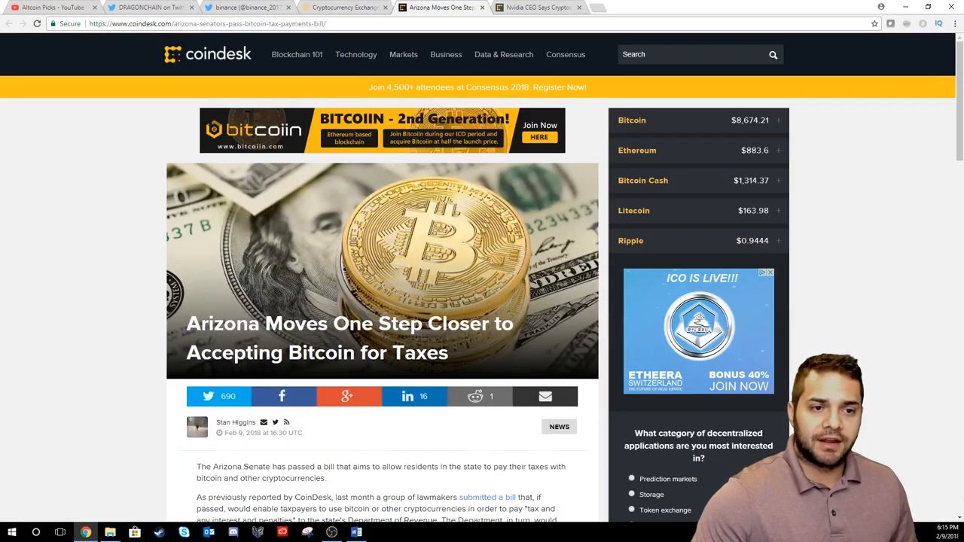
Scroll through the Arizona bitcoin-taxes article, then move to the Nvidia CEO cryptocurrency article.
{"action": "scroll", "scroll_direction": "down", "scroll_amount": 3}
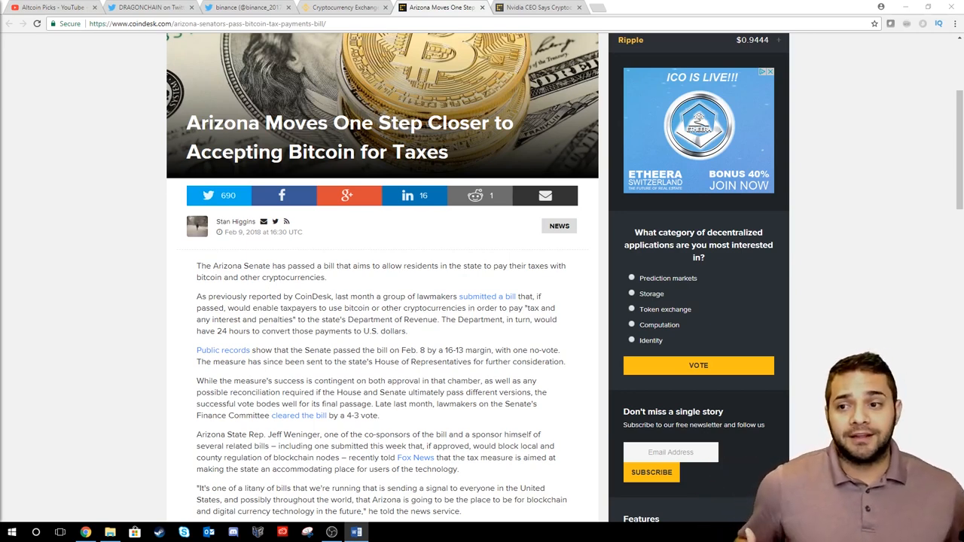
{"action": "left_click", "coordinate": [538, 7]}
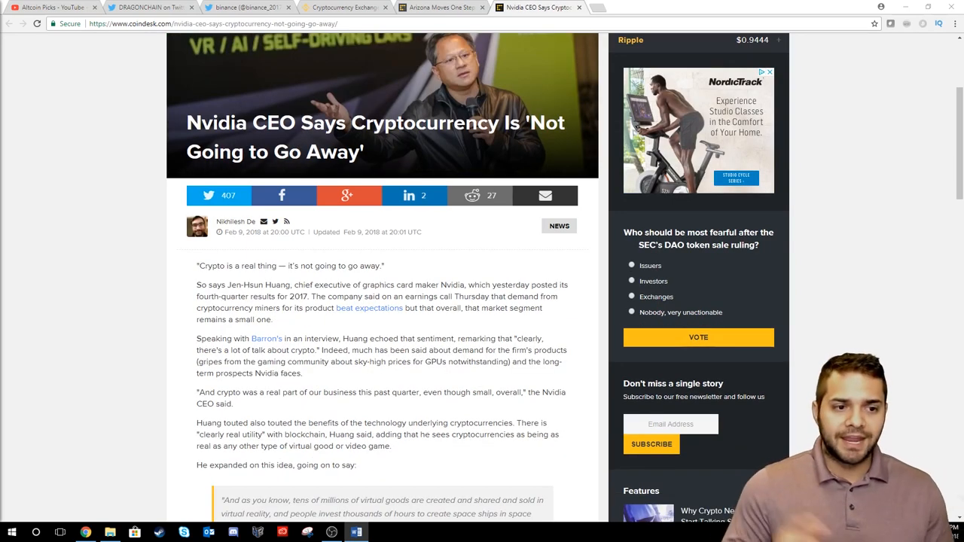